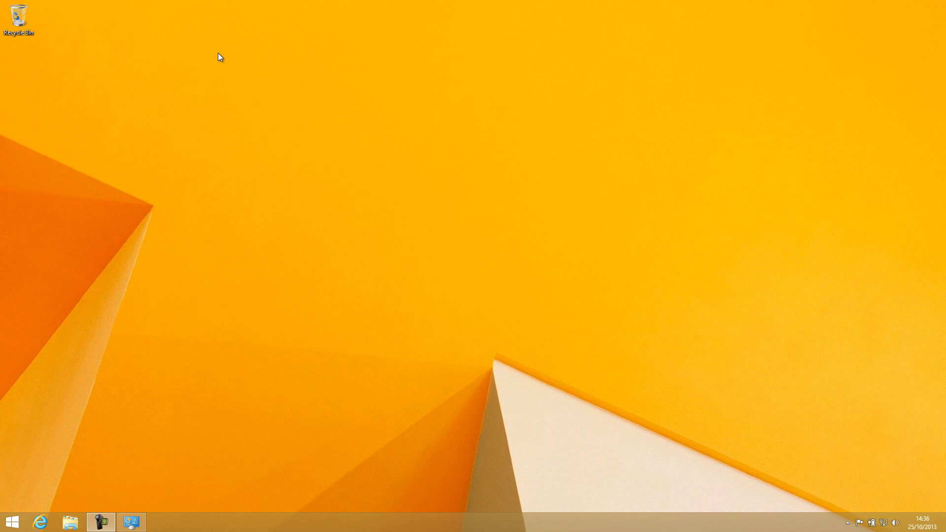
mouse_move(55, 36)
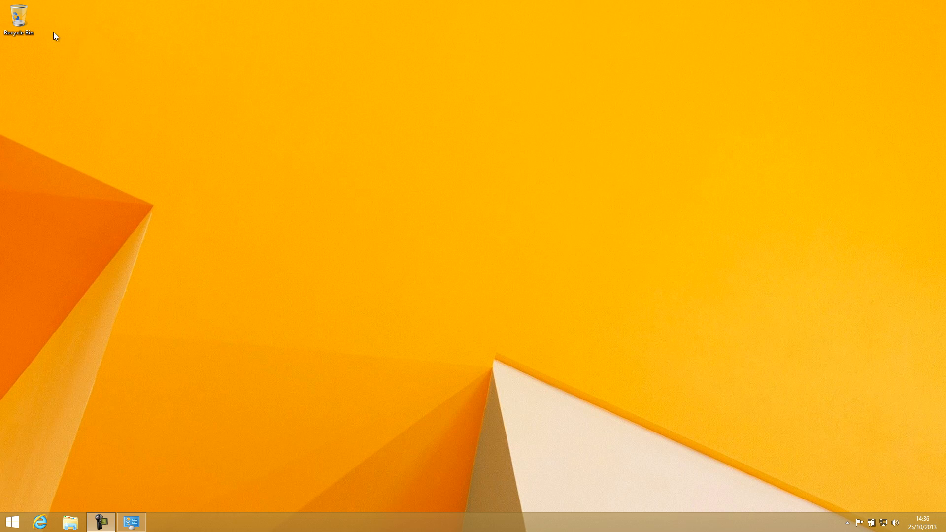
mouse_move(88, 98)
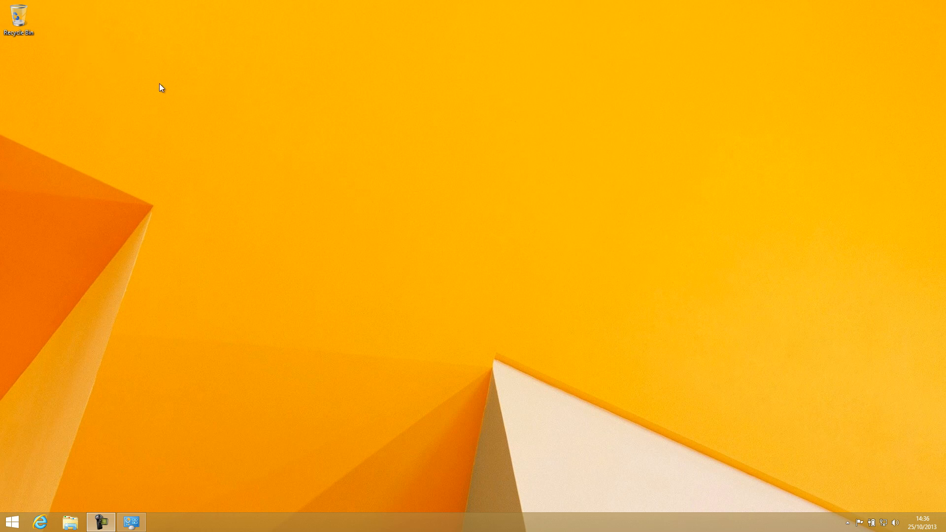
mouse_move(139, 485)
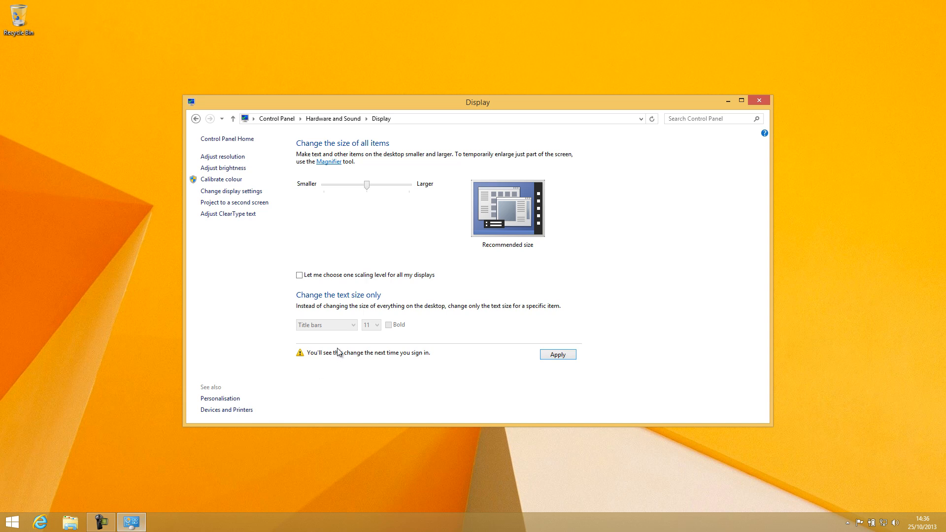
mouse_move(433, 266)
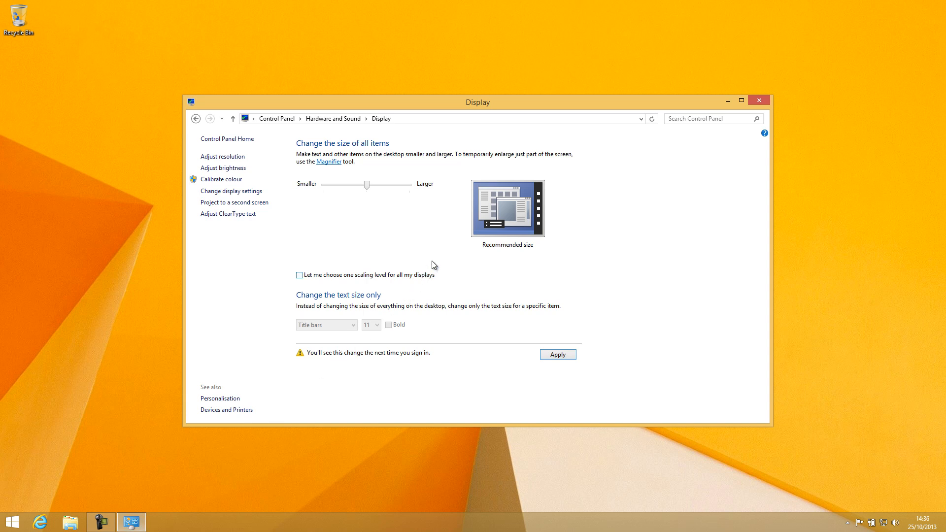
Open the Display page under Control Panel's Hardware and Sound.
left_click(12, 522)
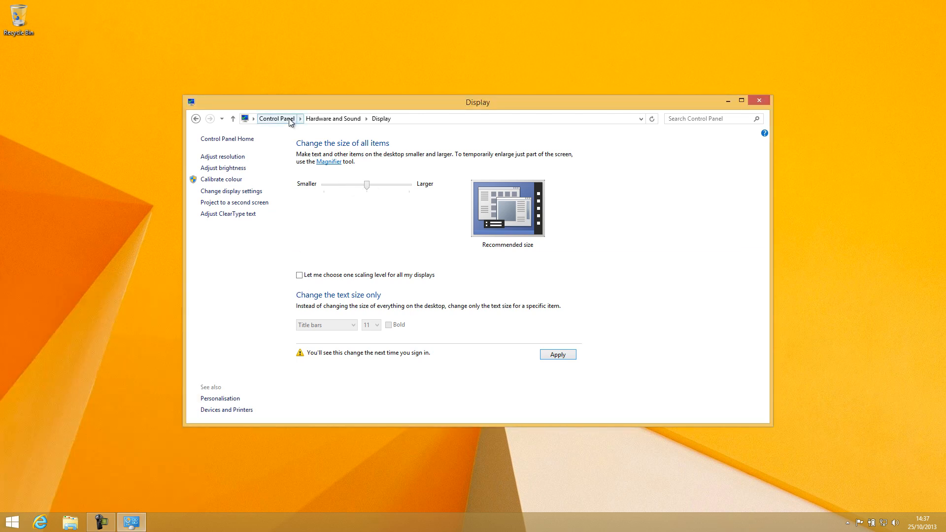
mouse_move(364, 126)
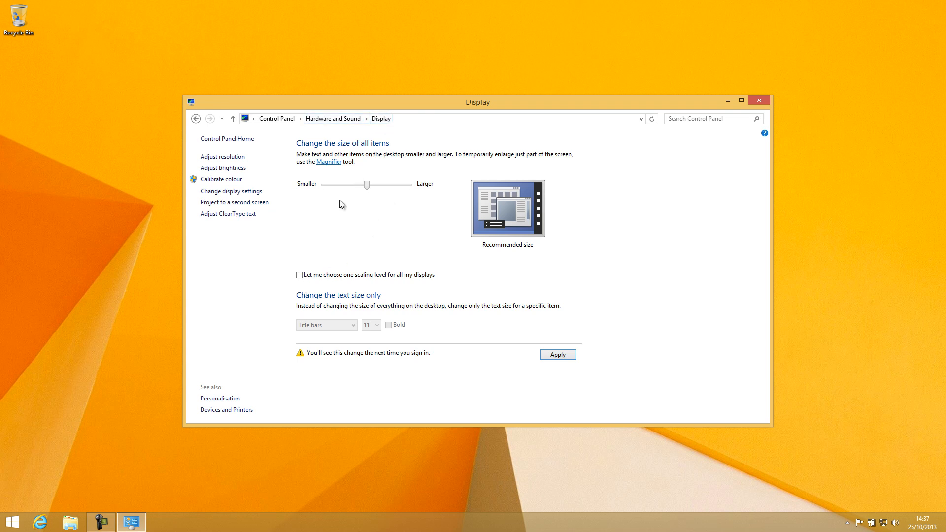
mouse_move(335, 290)
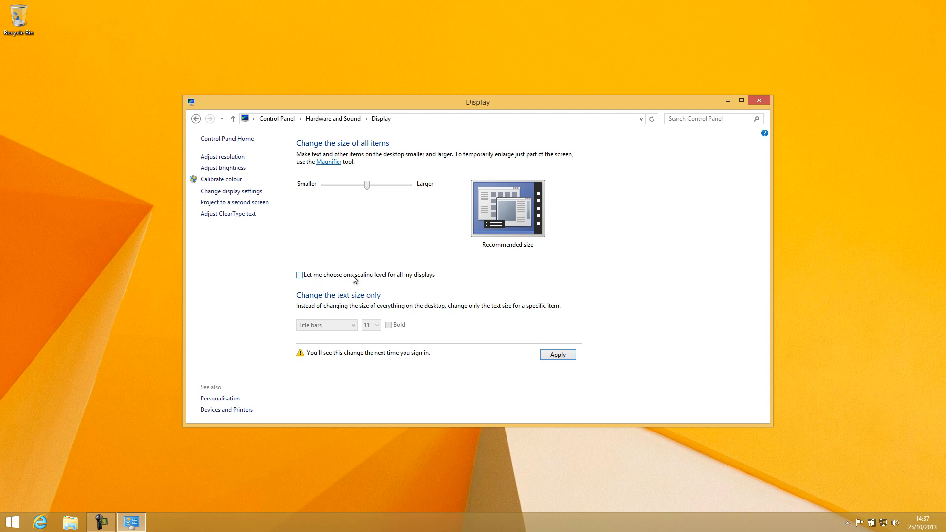
Tick one scaling level for all displays at Smaller 100%, then close the Display window.
left_click(299, 275)
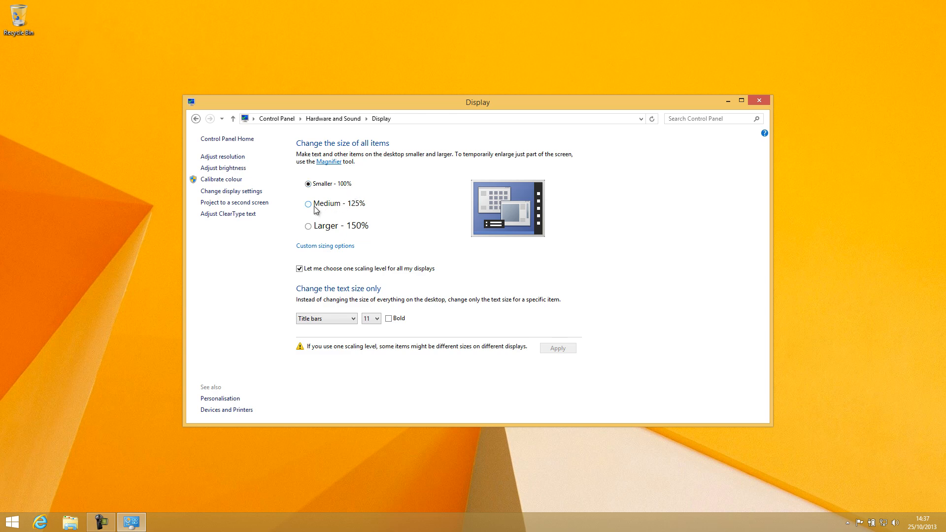
mouse_move(346, 188)
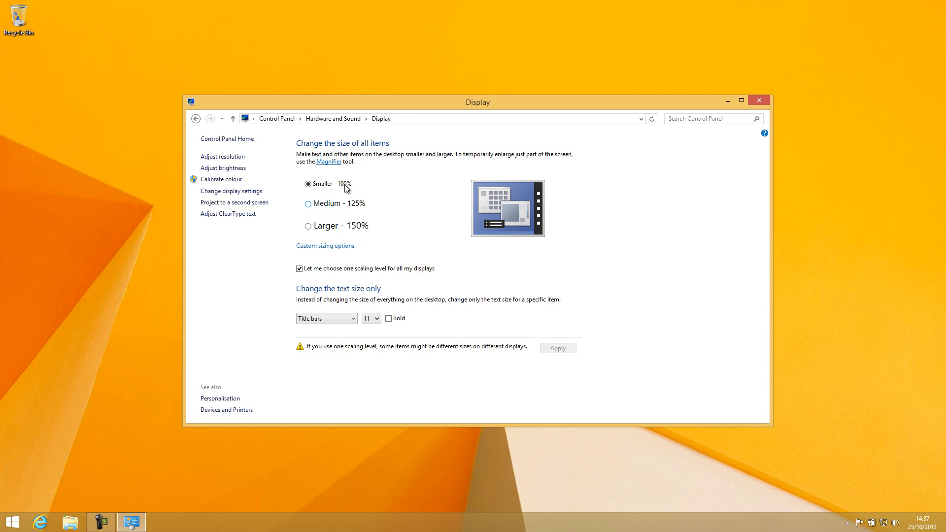
mouse_move(345, 212)
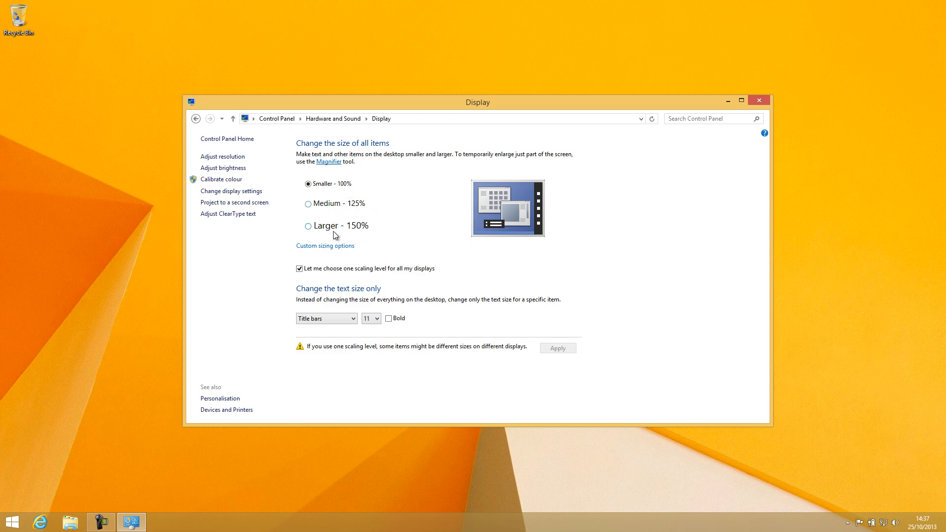
mouse_move(335, 237)
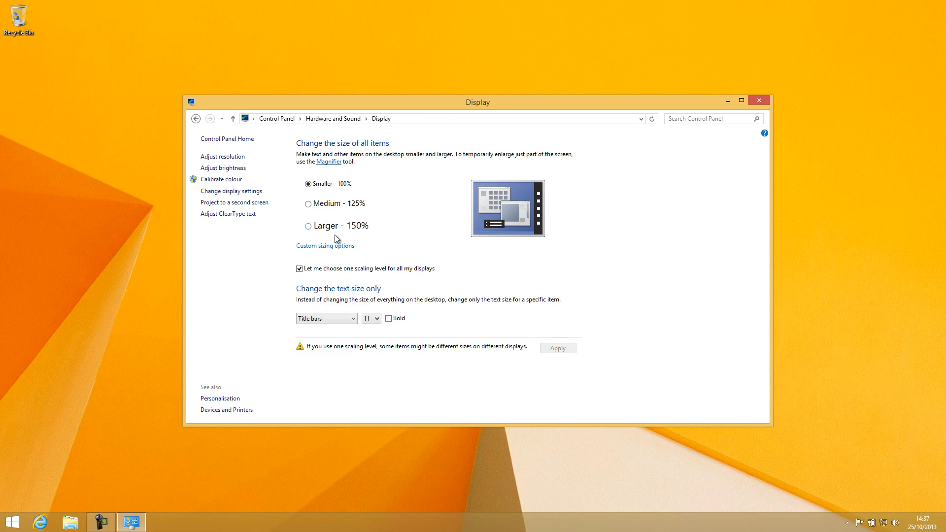
mouse_move(309, 193)
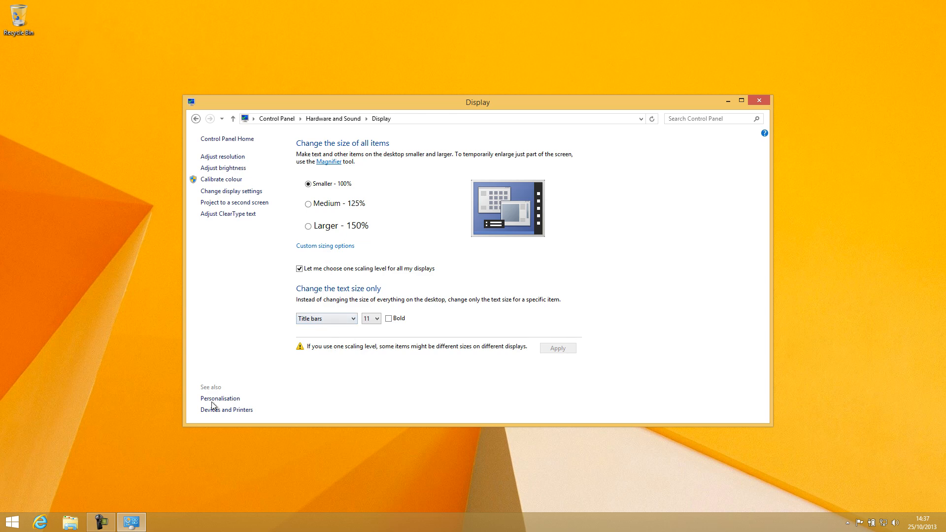
left_click(12, 522)
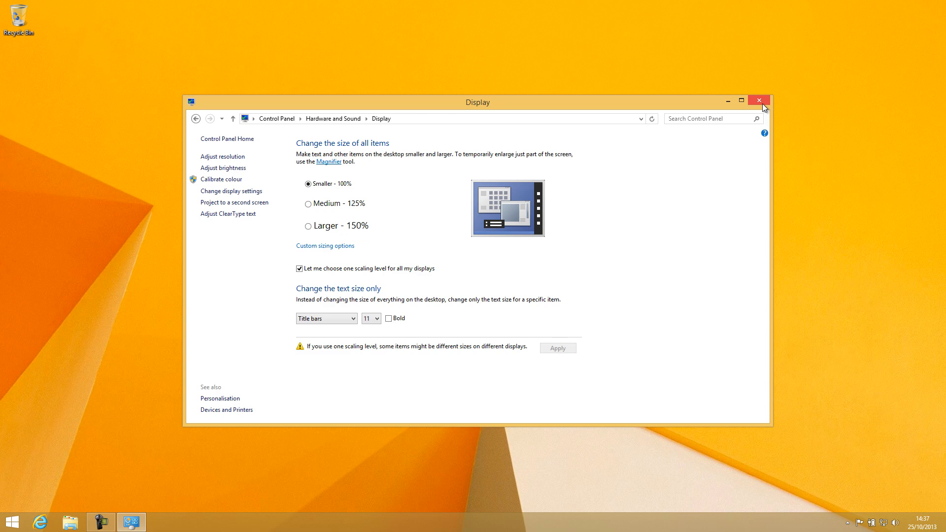
left_click(759, 99)
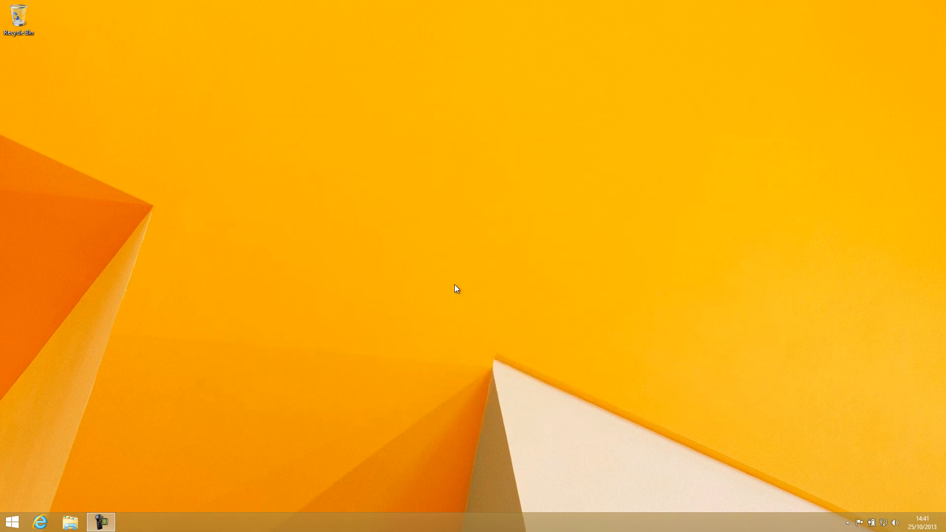
mouse_move(438, 275)
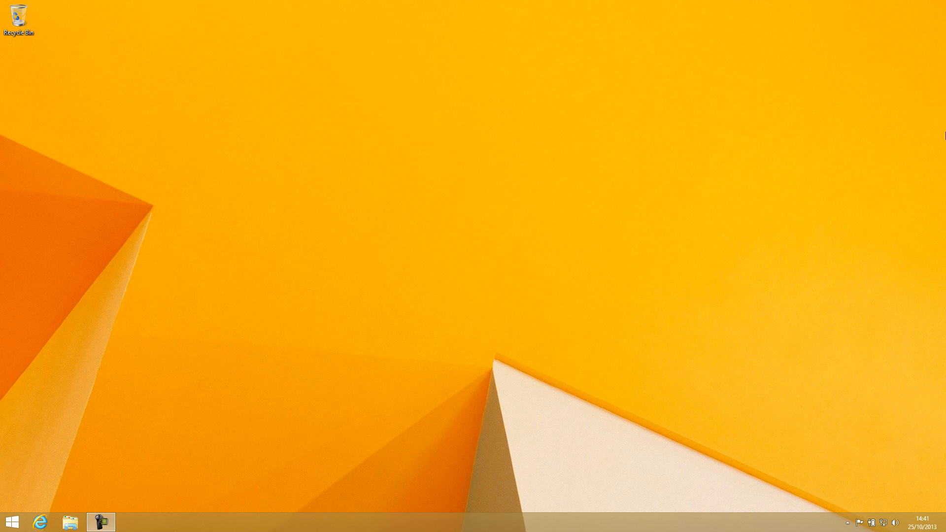
mouse_move(325, 291)
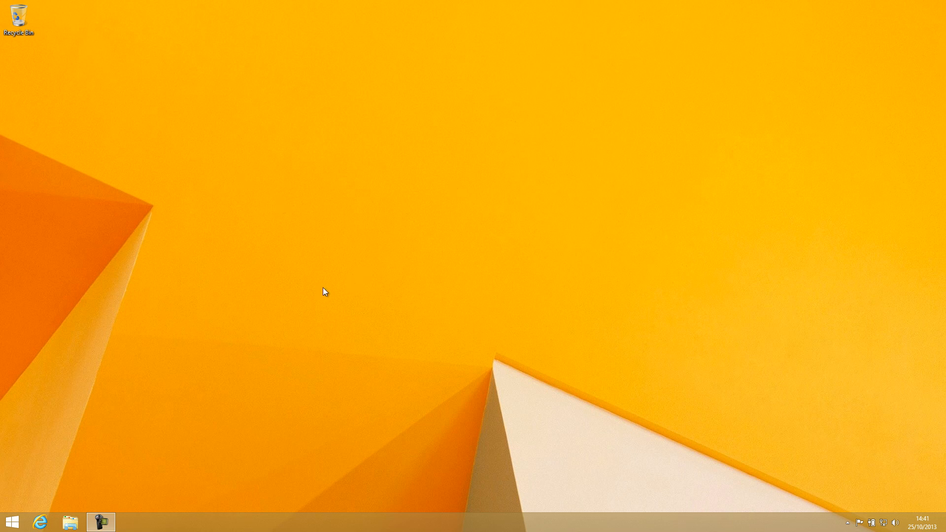
mouse_move(89, 514)
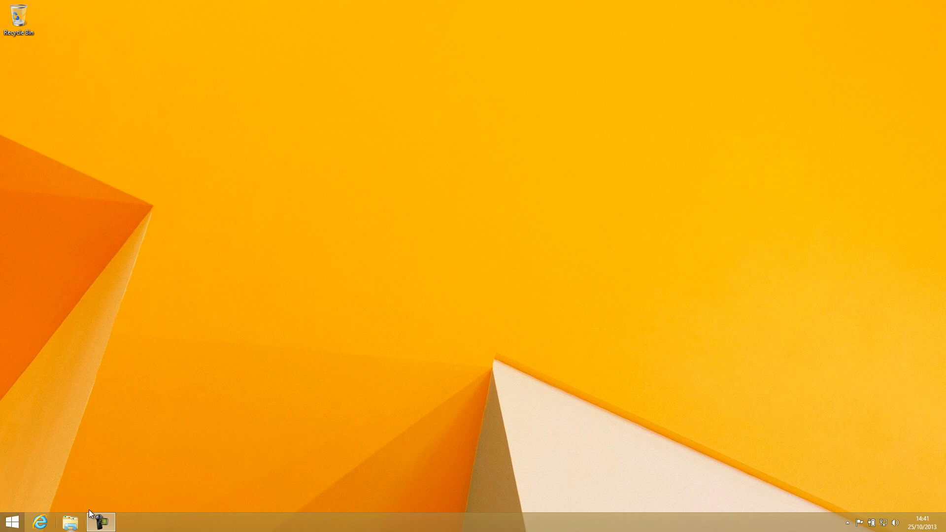
mouse_move(10, 522)
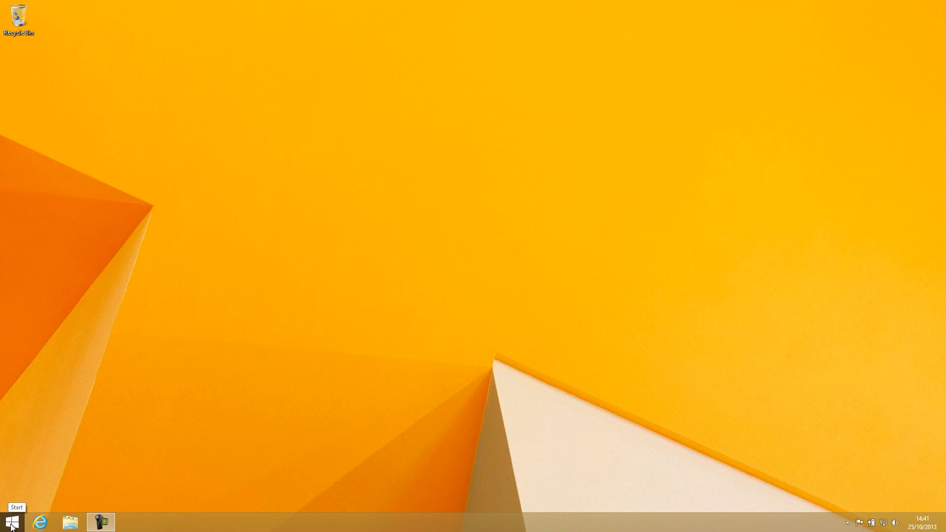
Right-click the taskbar Start button to bring up the StartIsBack configuration window.
right_click(9, 522)
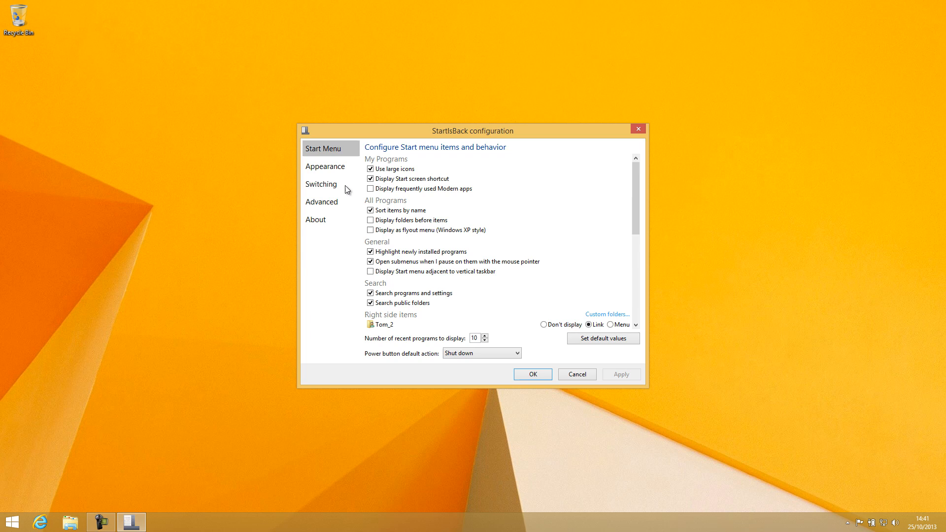
Show StartIsBack's Switching page with primary environment, Windows key and hot corner settings.
left_click(321, 184)
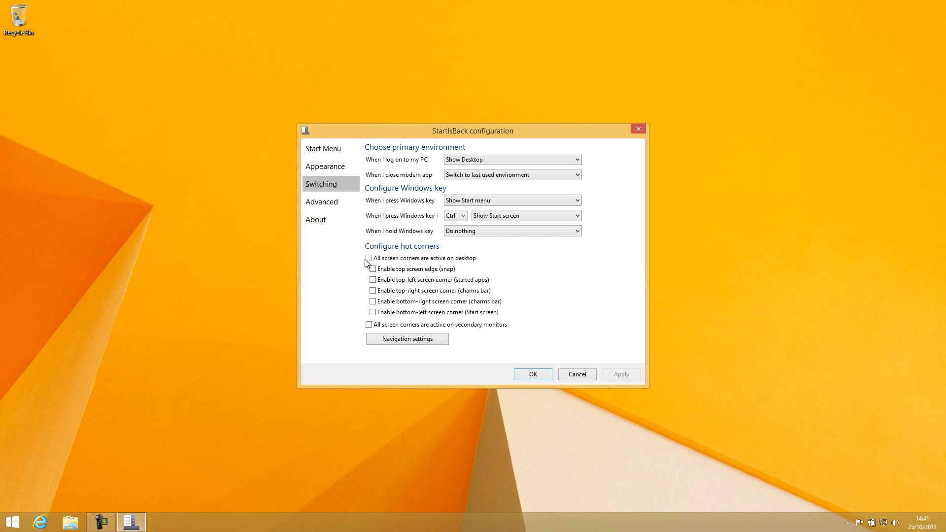
Uncheck 'All screen corners are active on desktop', apply, and test the classic Start menu.
left_click(369, 258)
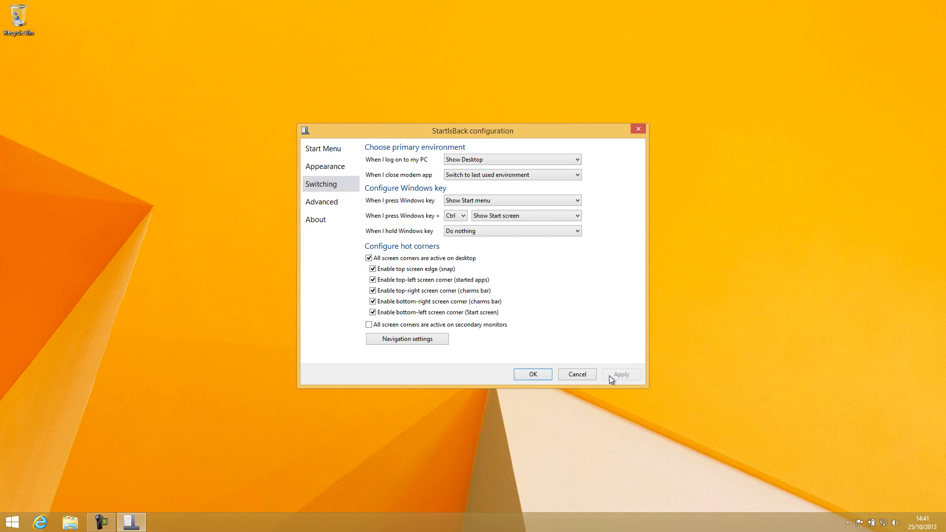
left_click(621, 374)
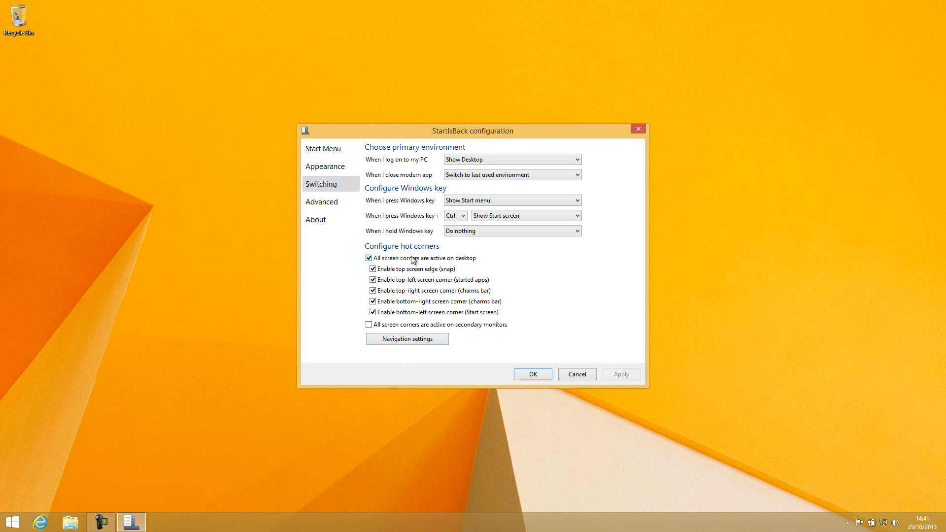
left_click(369, 257)
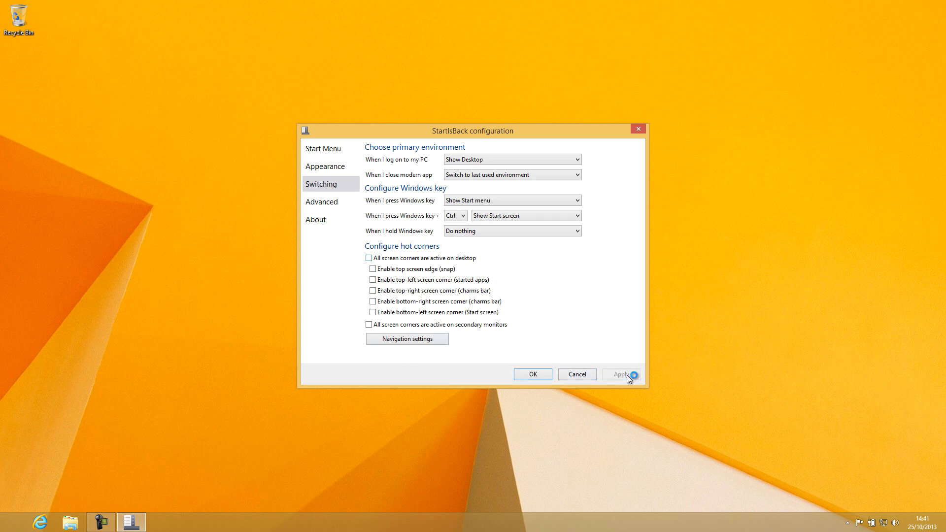
left_click(621, 374)
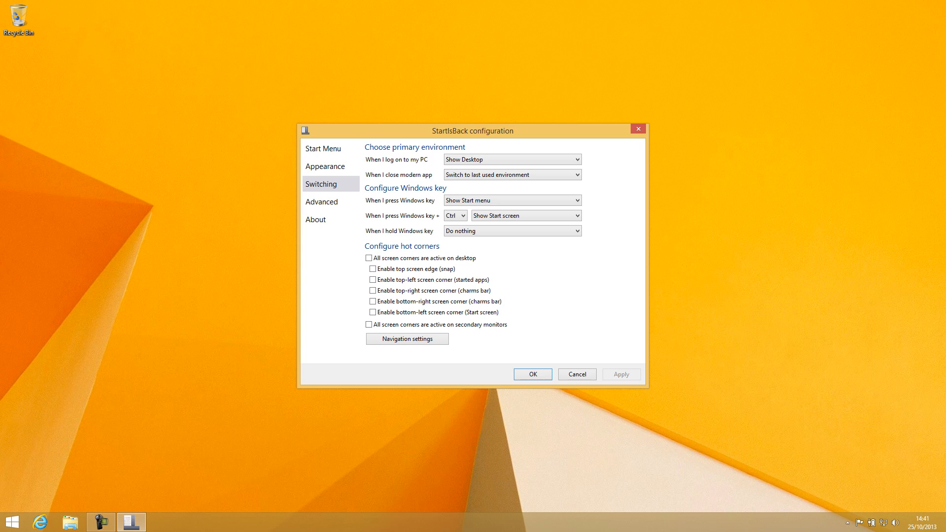
mouse_move(3, 480)
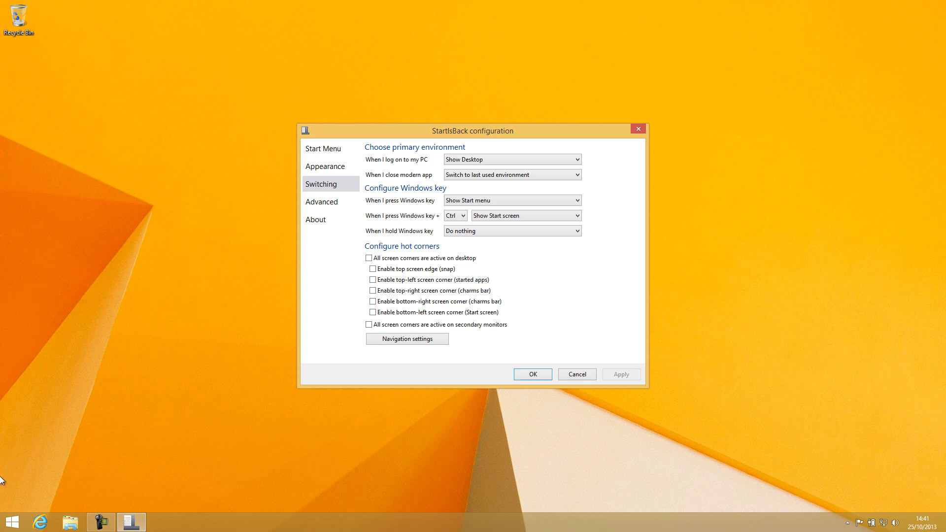
mouse_move(12, 522)
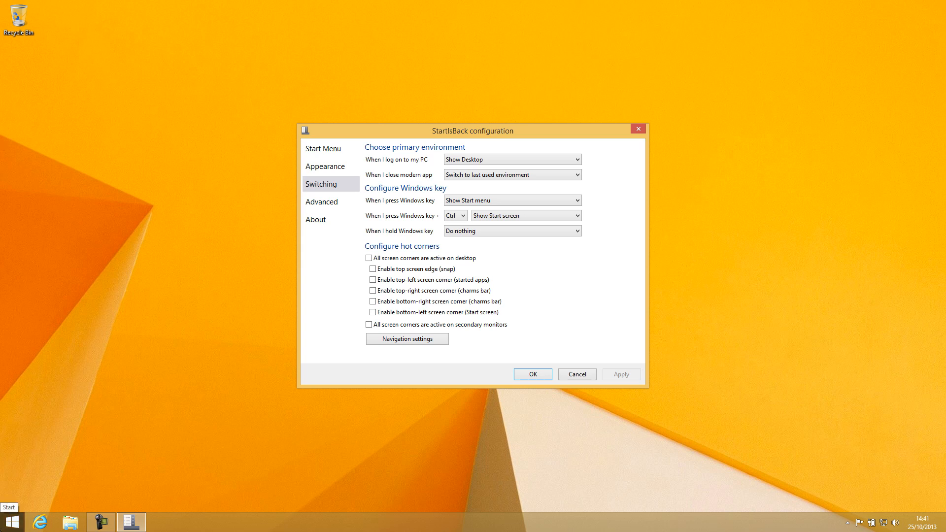
left_click(12, 522)
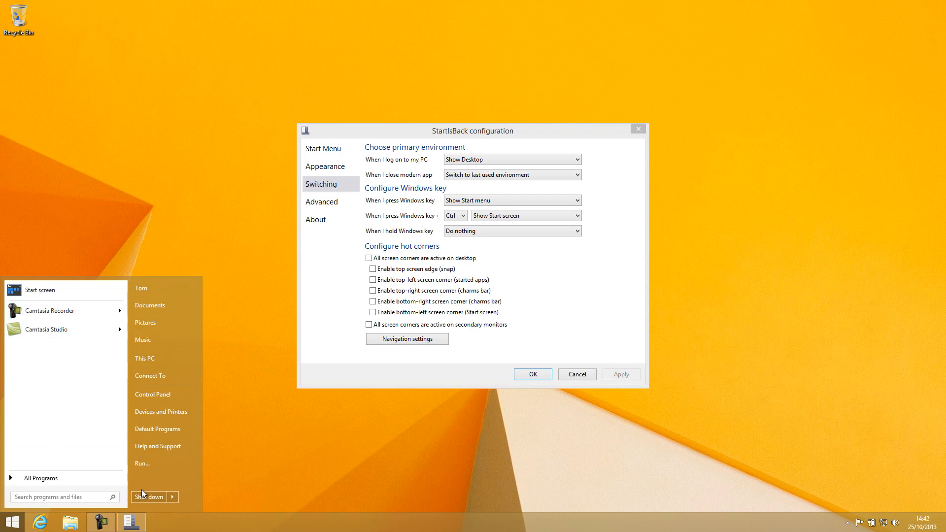
mouse_move(39, 290)
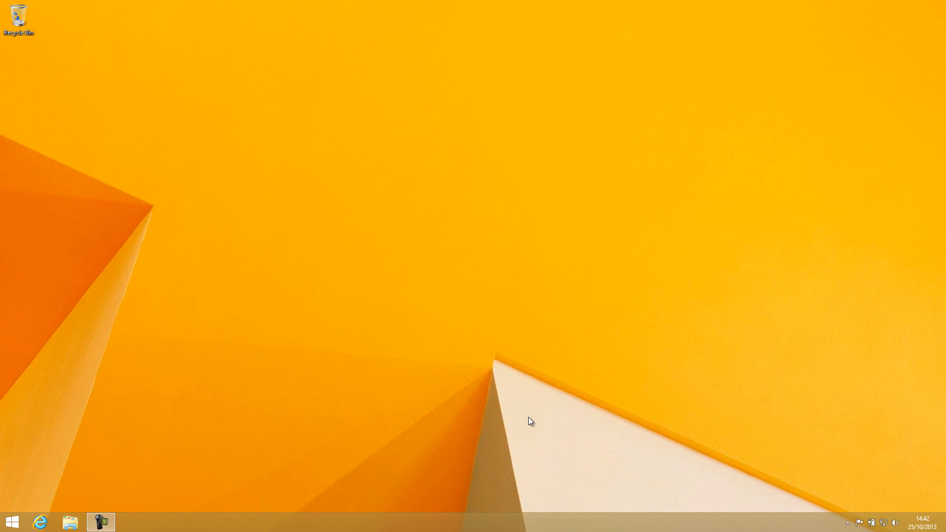
mouse_move(185, 484)
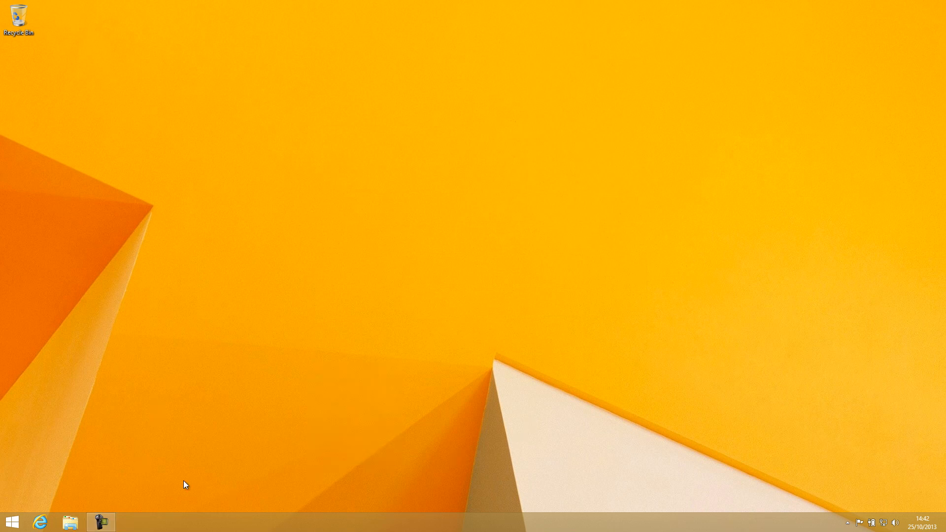
mouse_move(304, 211)
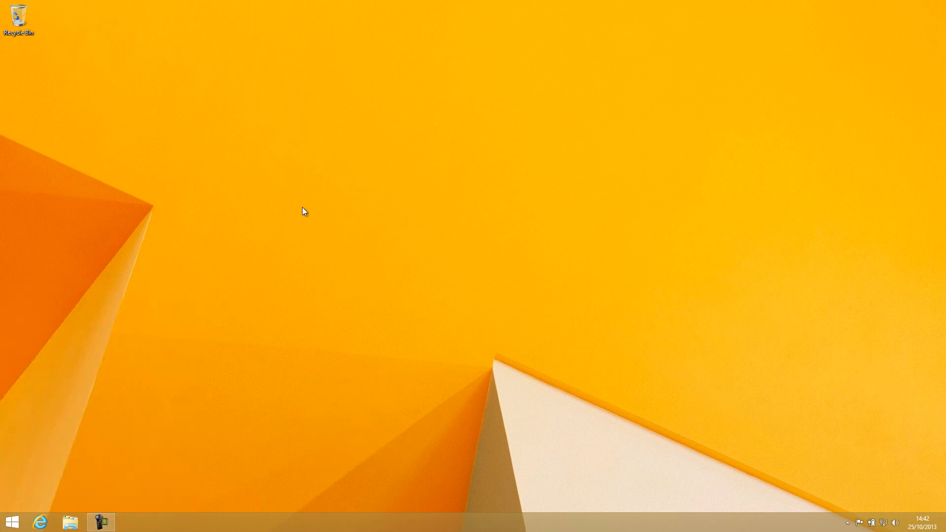
mouse_move(360, 142)
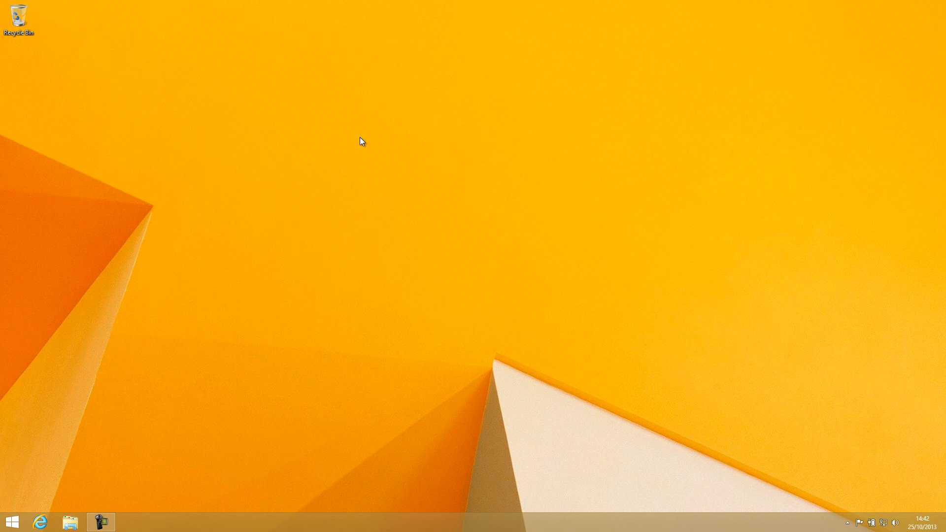